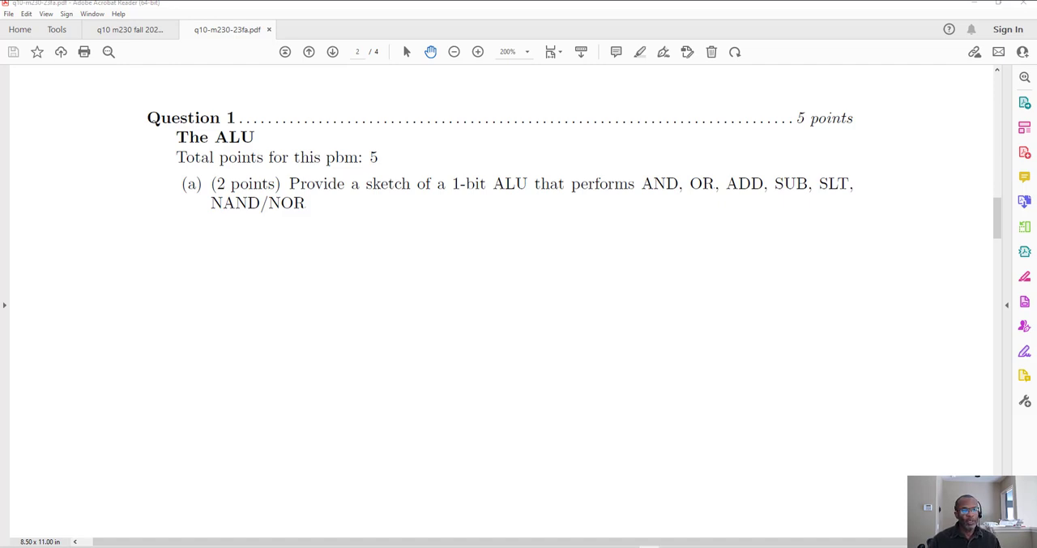
mouse_move(326, 201)
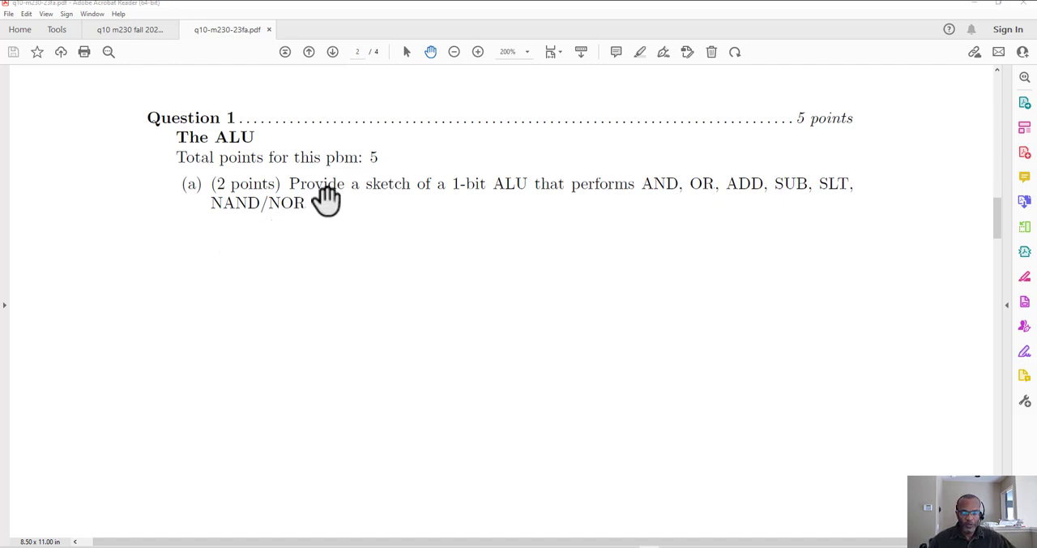
mouse_move(519, 253)
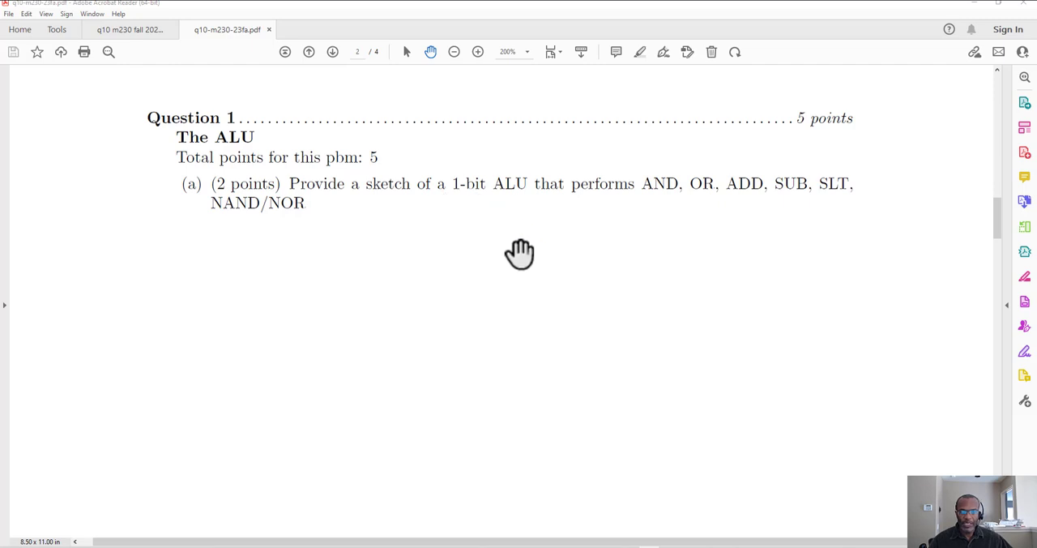
mouse_move(506, 186)
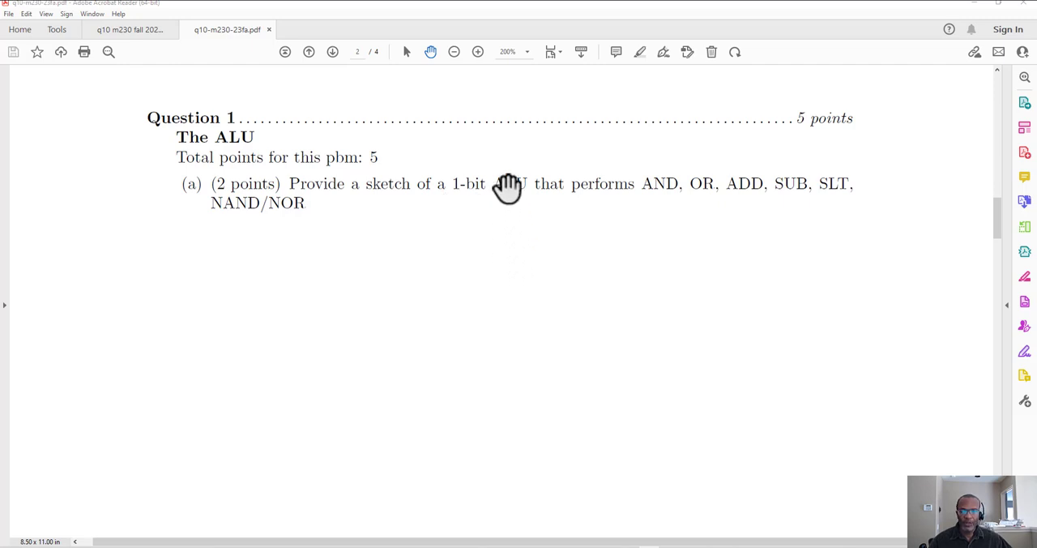
mouse_move(498, 185)
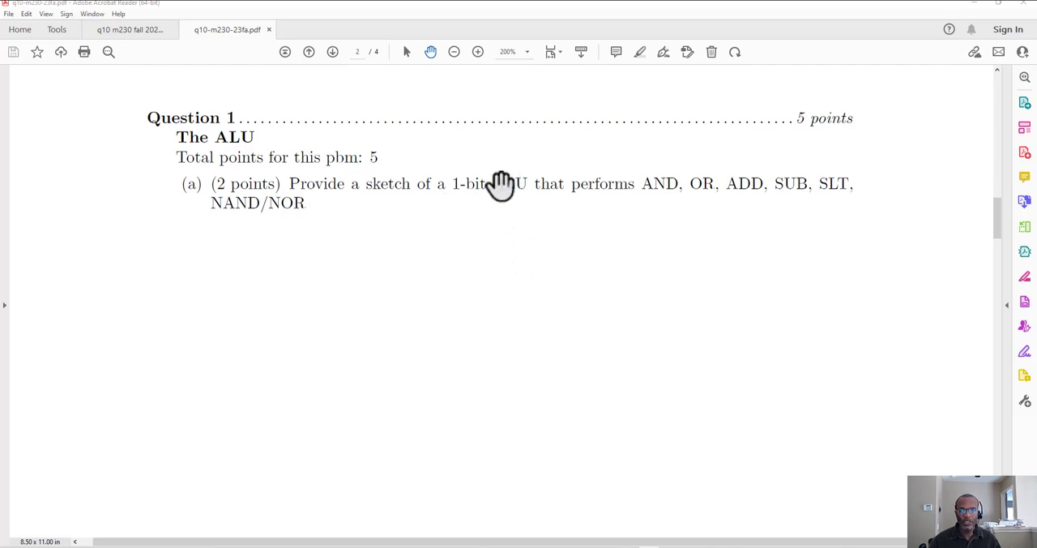
mouse_move(587, 158)
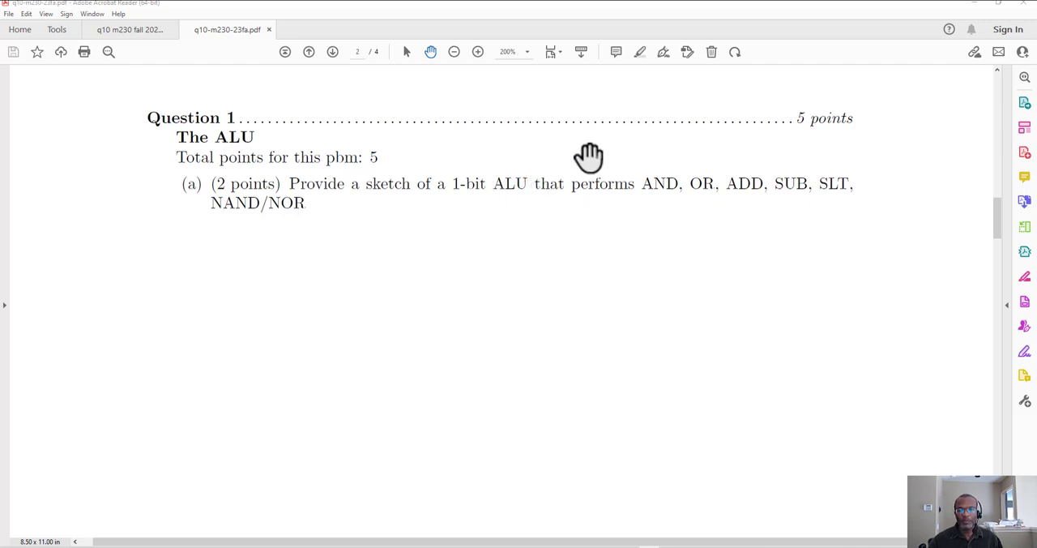
mouse_move(770, 192)
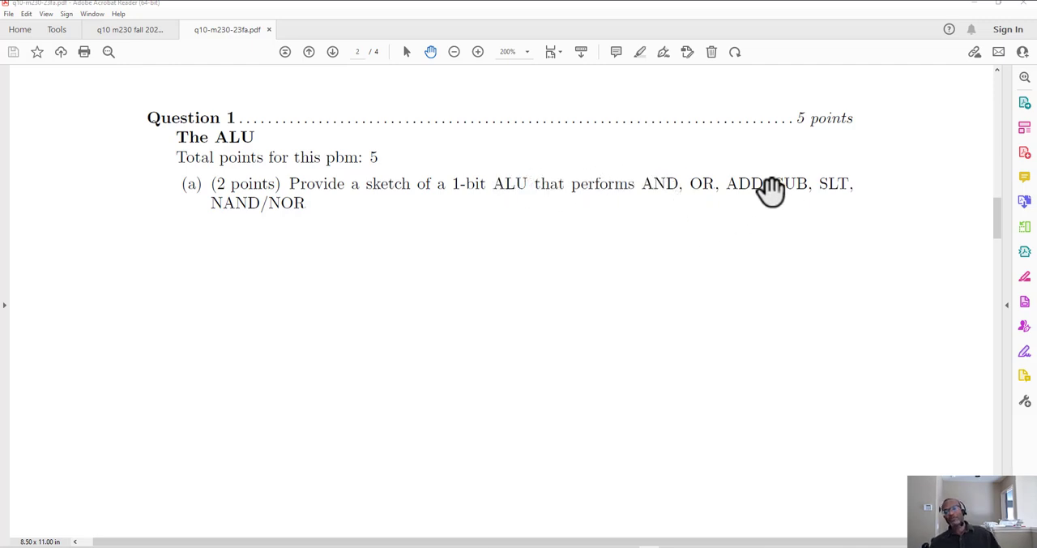
mouse_move(258, 241)
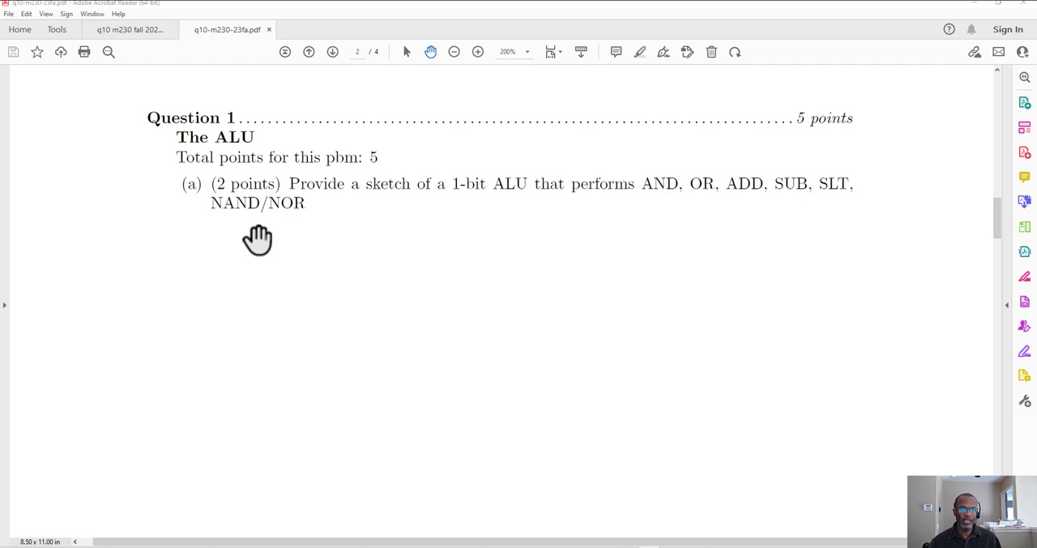
mouse_move(457, 307)
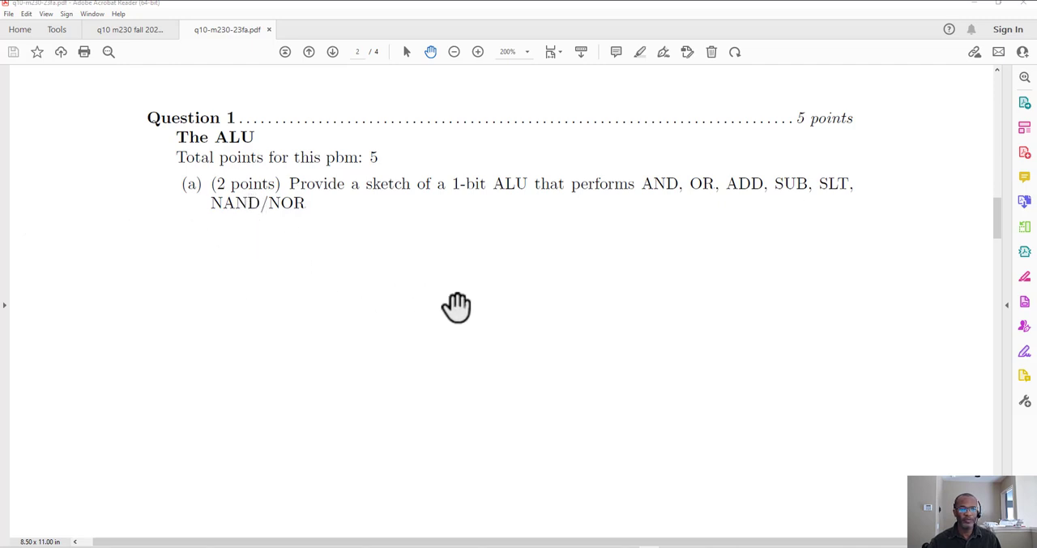
Step: Scroll the PDF to part (b)'s Table 1: ALU Control Lines with its seven functions
scroll(down, 3)
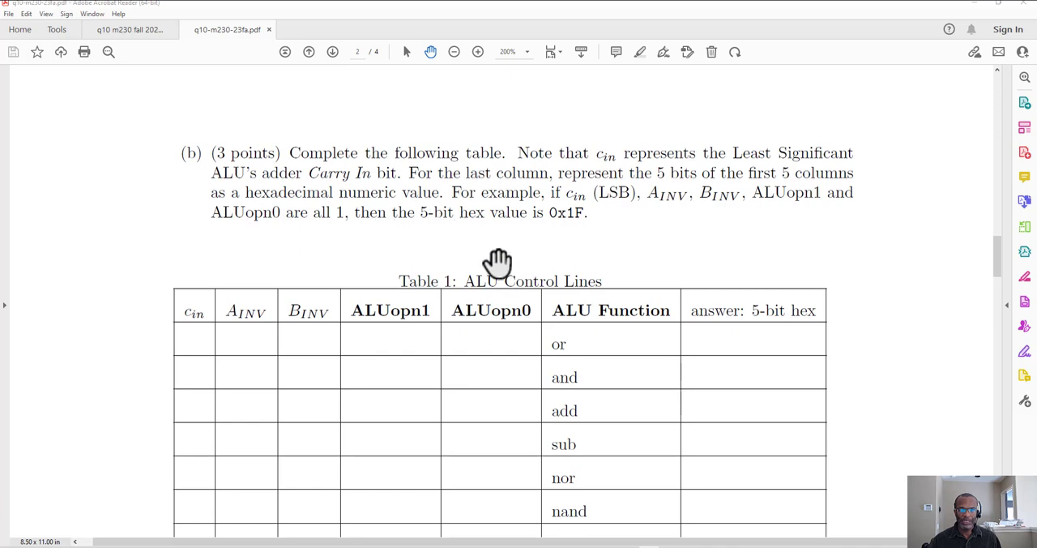
scroll(down, 3)
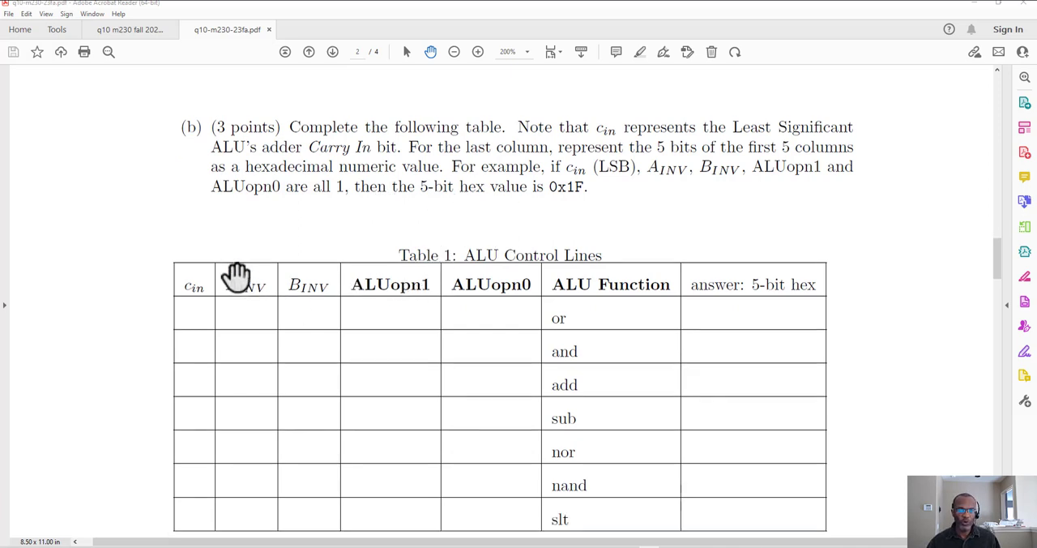
mouse_move(466, 280)
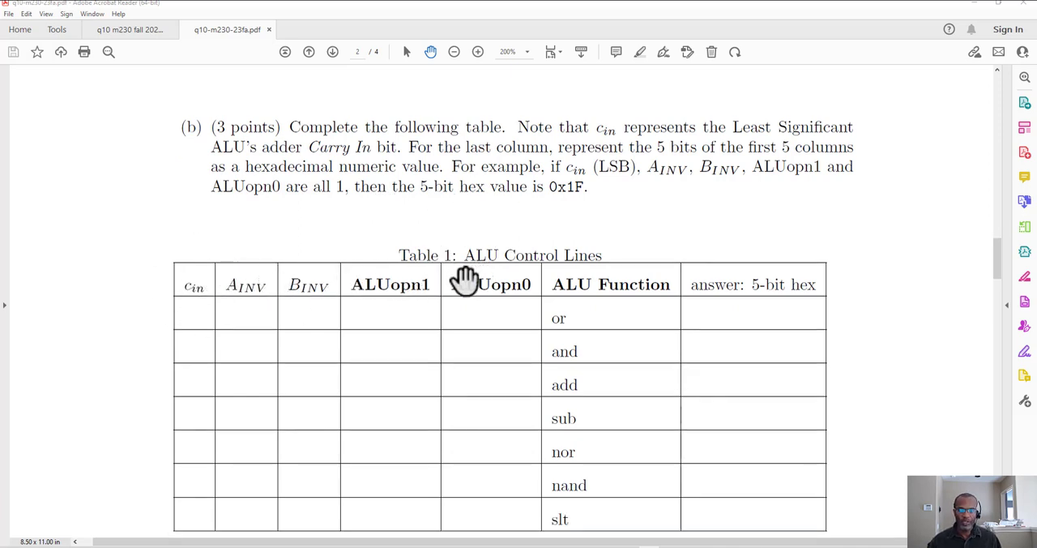
scroll(up, 3)
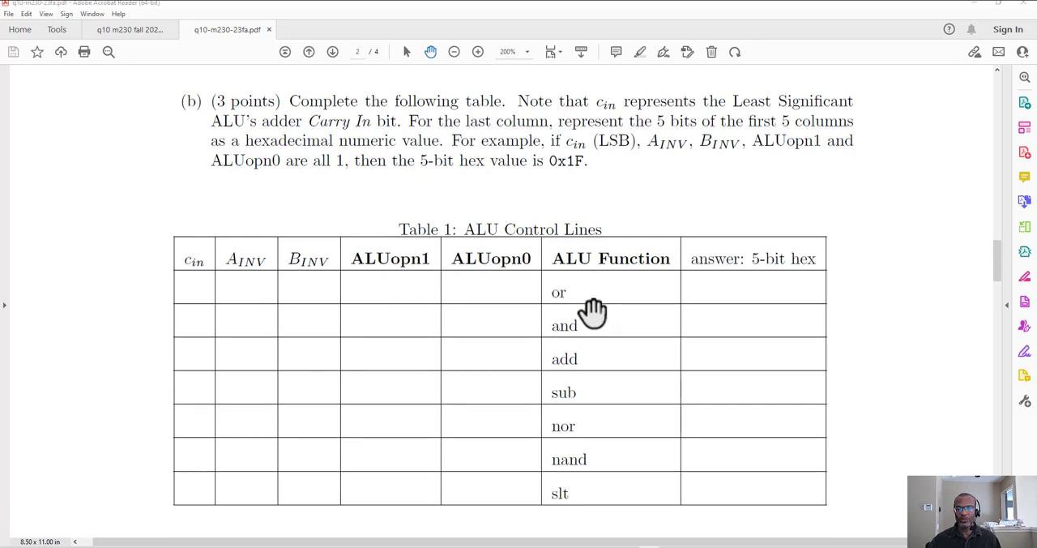
mouse_move(592, 315)
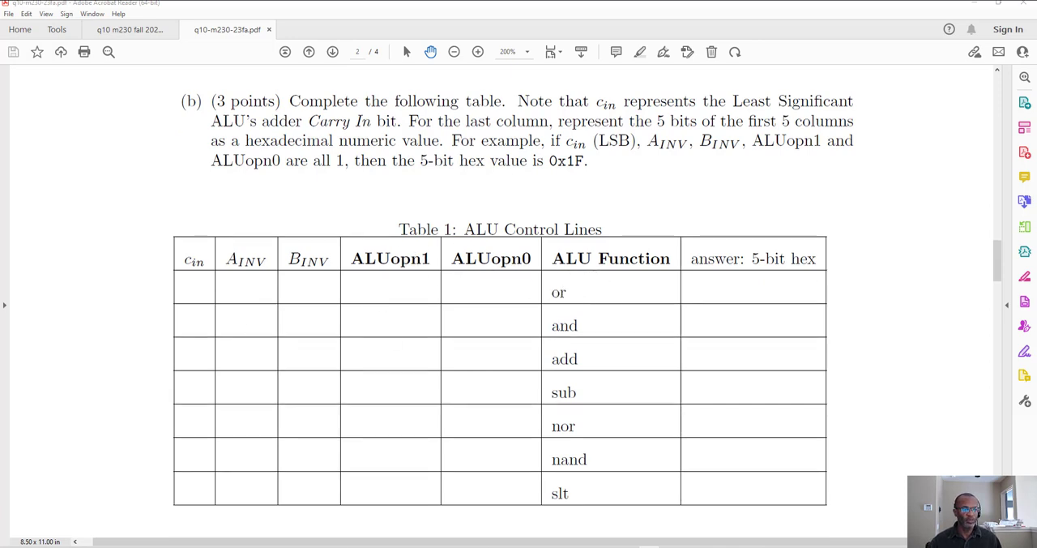
key(alt+tab)
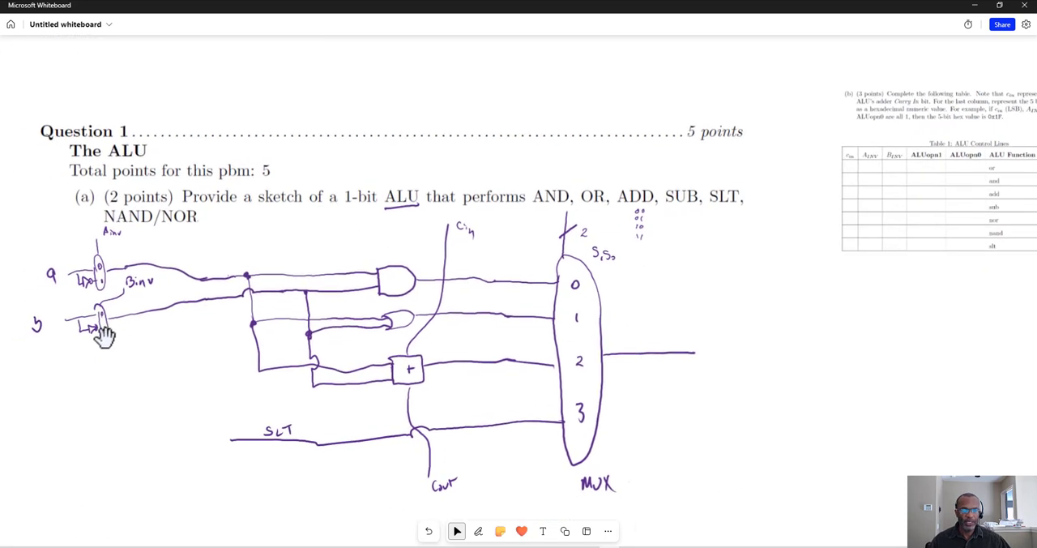
mouse_move(150, 292)
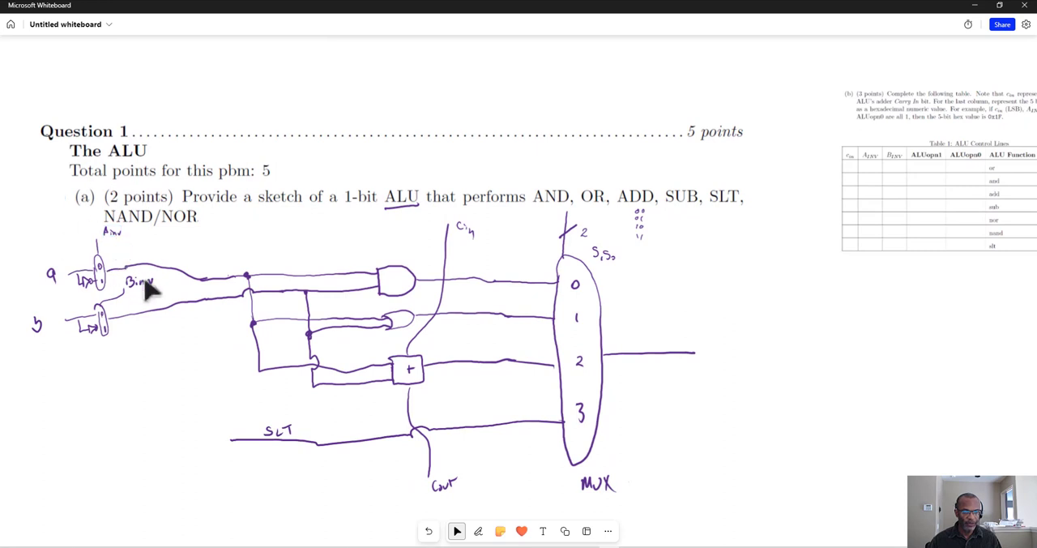
mouse_move(591, 247)
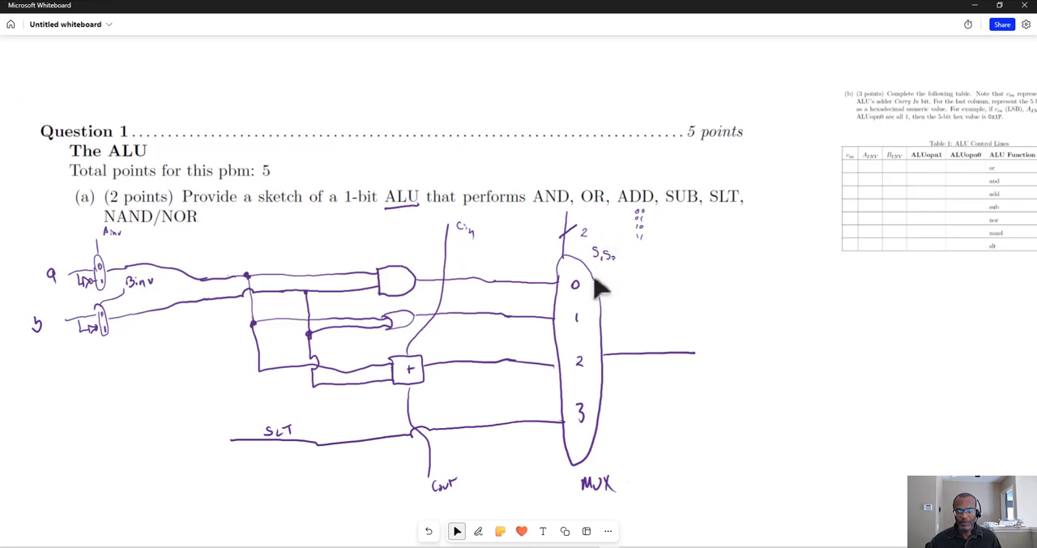
mouse_move(946, 299)
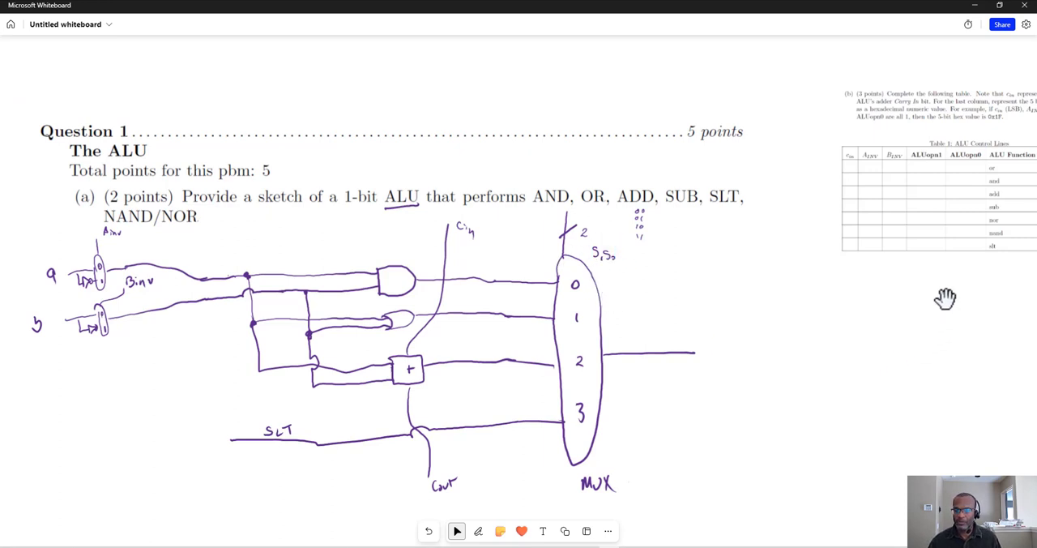
mouse_move(917, 265)
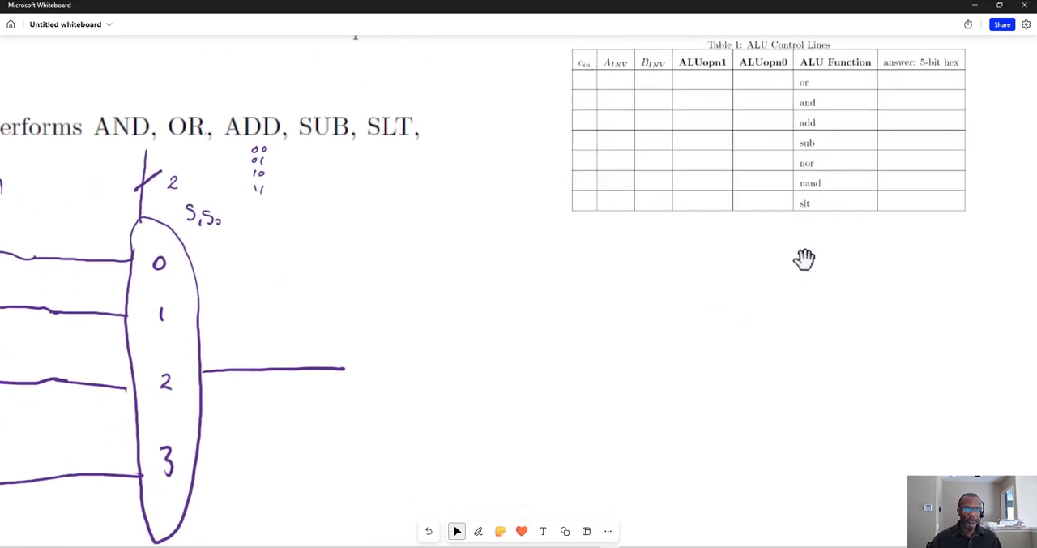
mouse_move(674, 237)
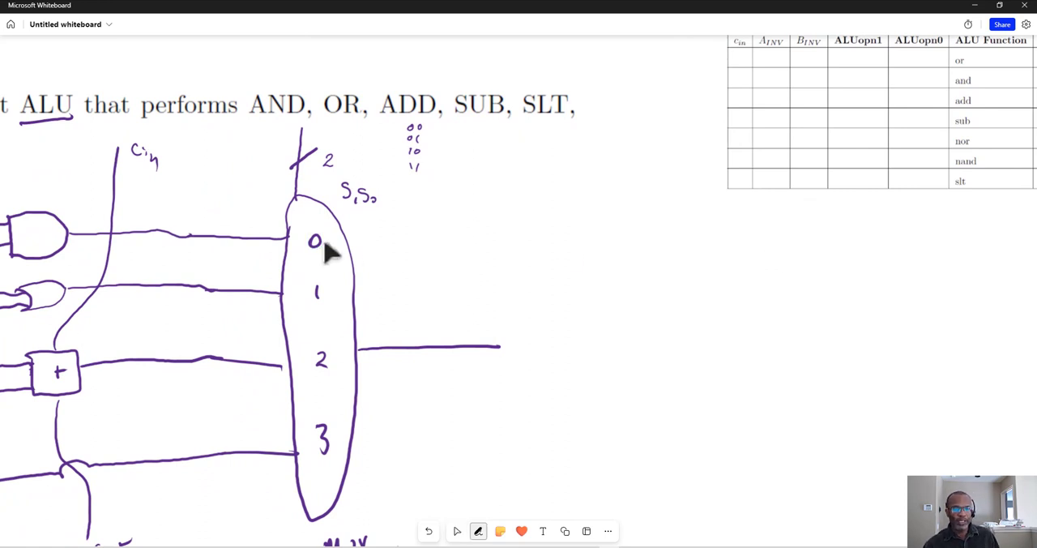
Step: Pan the canvas right so the MUX inputs and Table 1 show together
drag(332, 195, 397, 195)
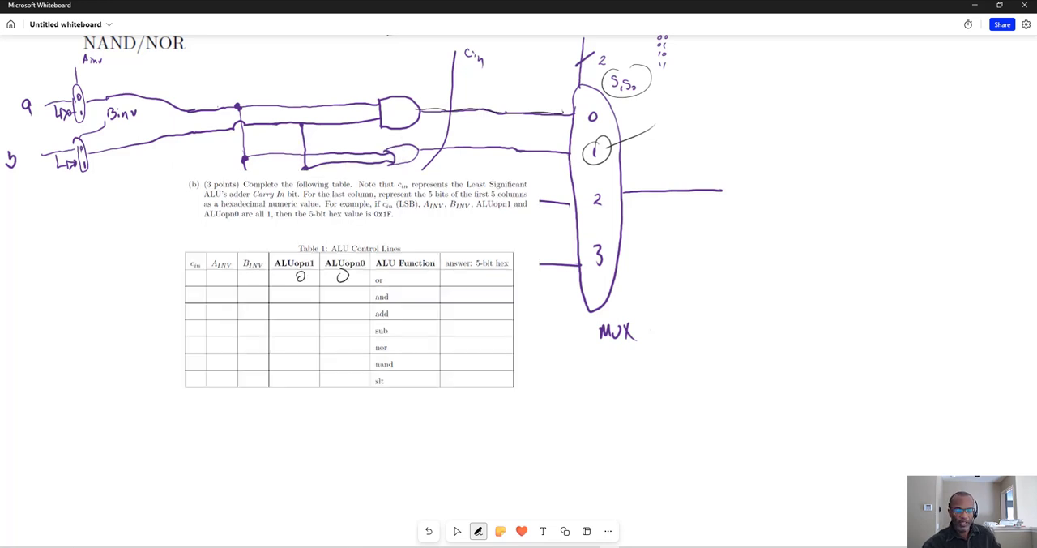
Step: Handwrite the ALUopn bits for the and and add rows
click(457, 531)
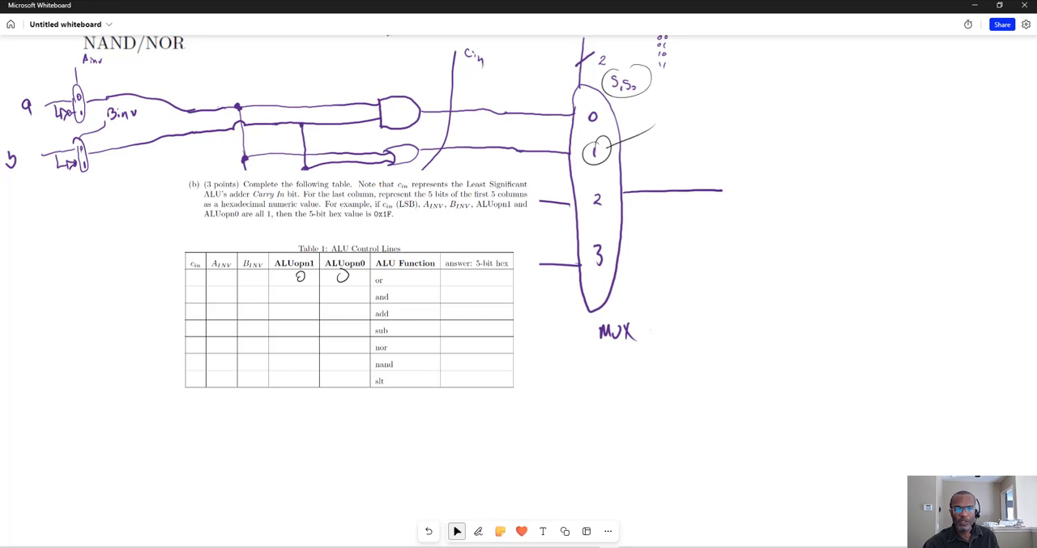
click(478, 531)
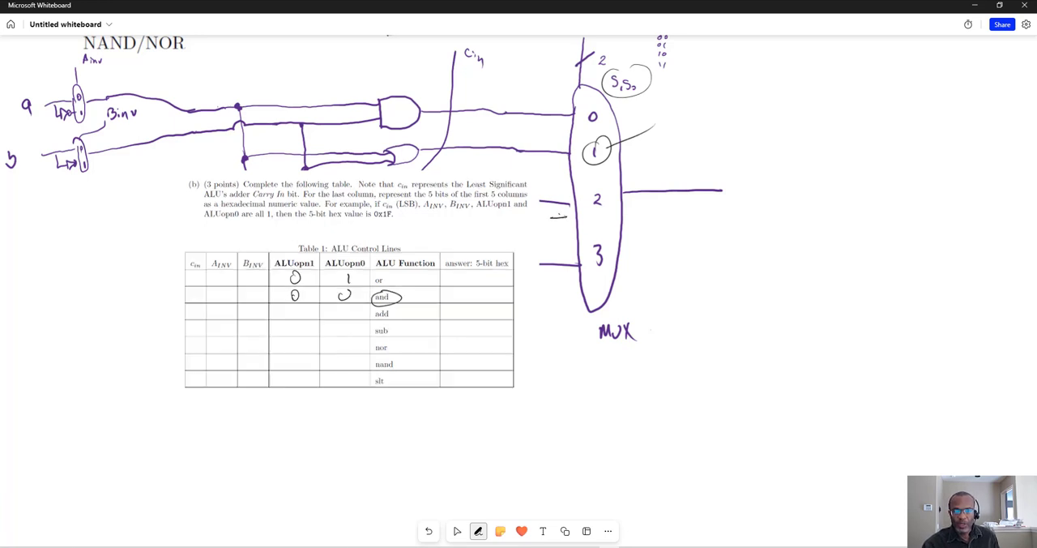
drag(555, 217, 568, 217)
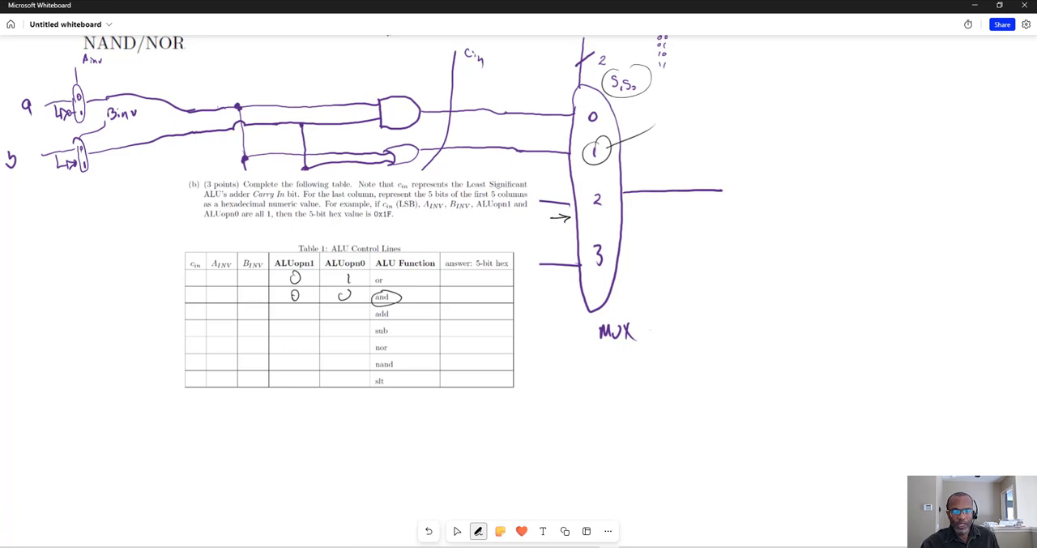
drag(297, 307, 346, 317)
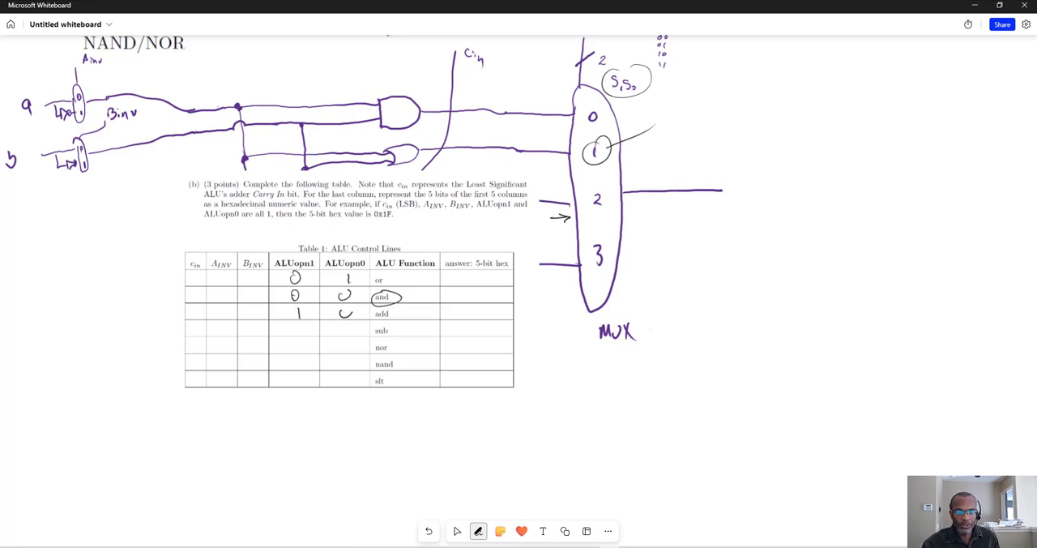
click(344, 311)
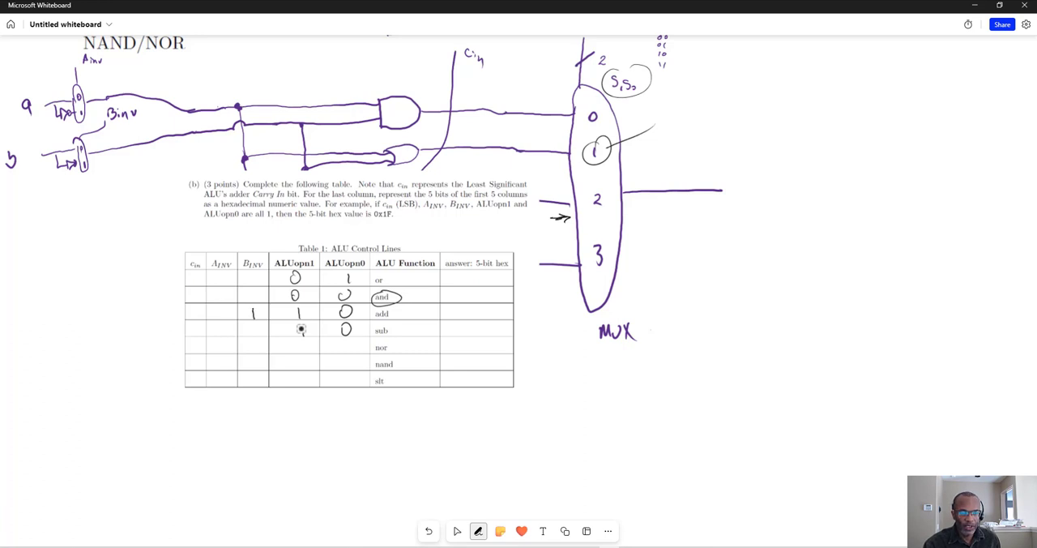
Step: Write cin and inverter bits for the add and sub rows, erasing misplaced 1s
click(194, 313)
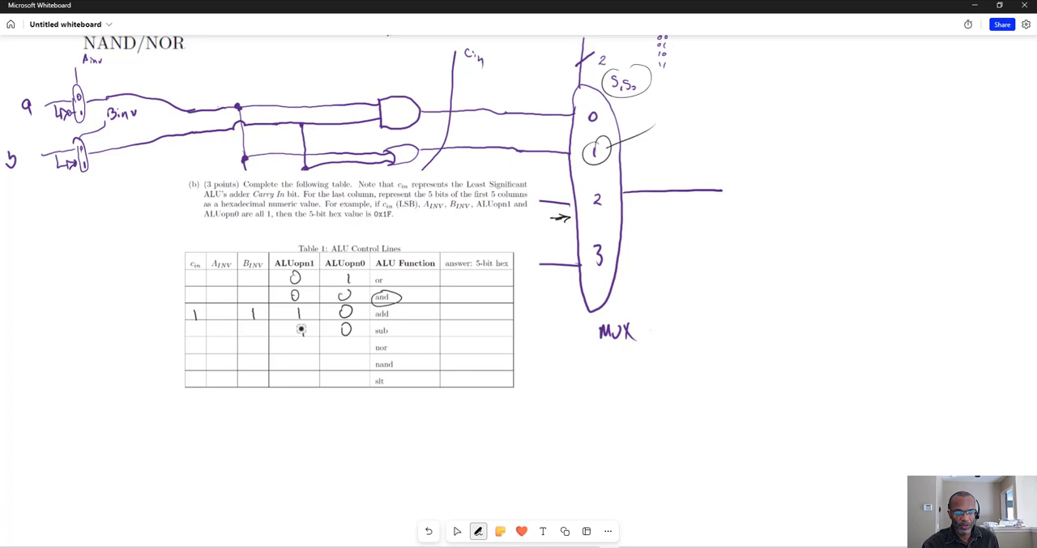
drag(219, 312, 227, 315)
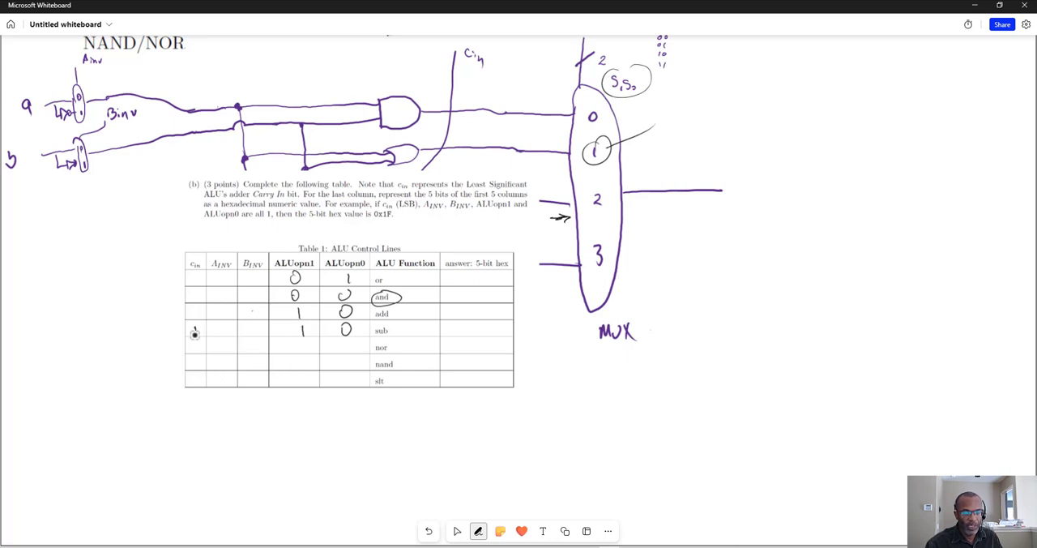
drag(217, 331, 225, 324)
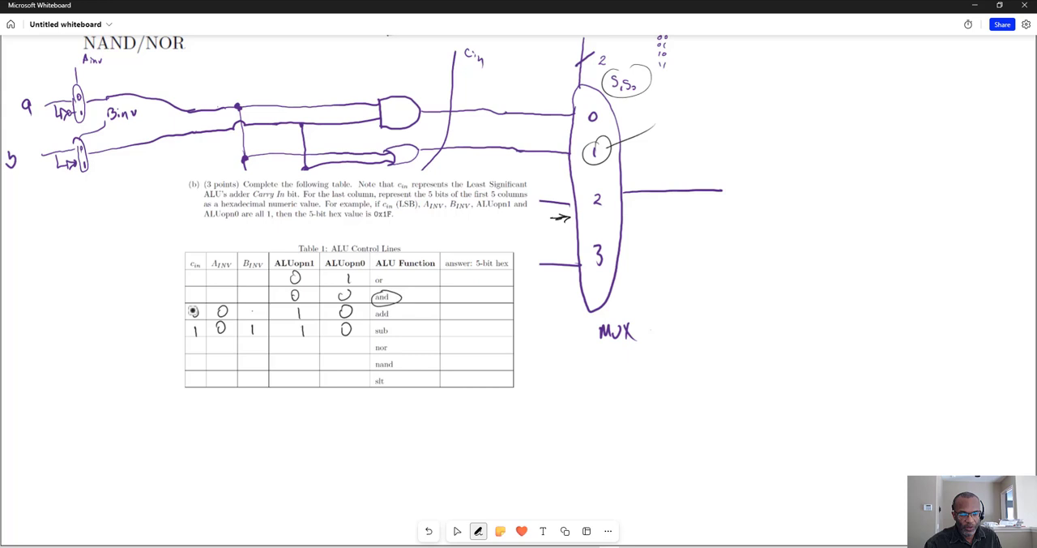
click(251, 311)
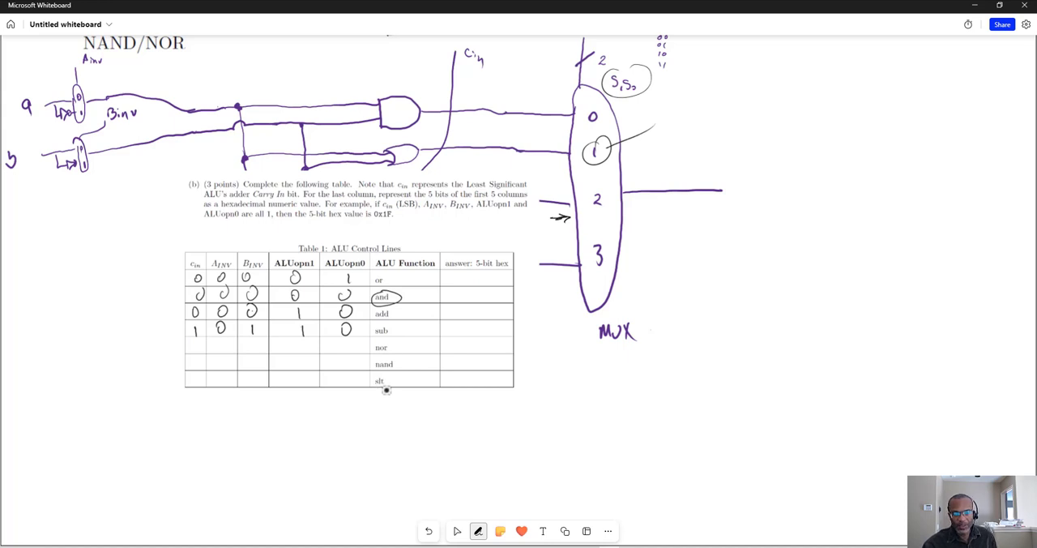
Step: Write 1 0 1 1 1 in the slt row and the 3 − 4 = −1 sign-bit example
drag(385, 382, 397, 378)
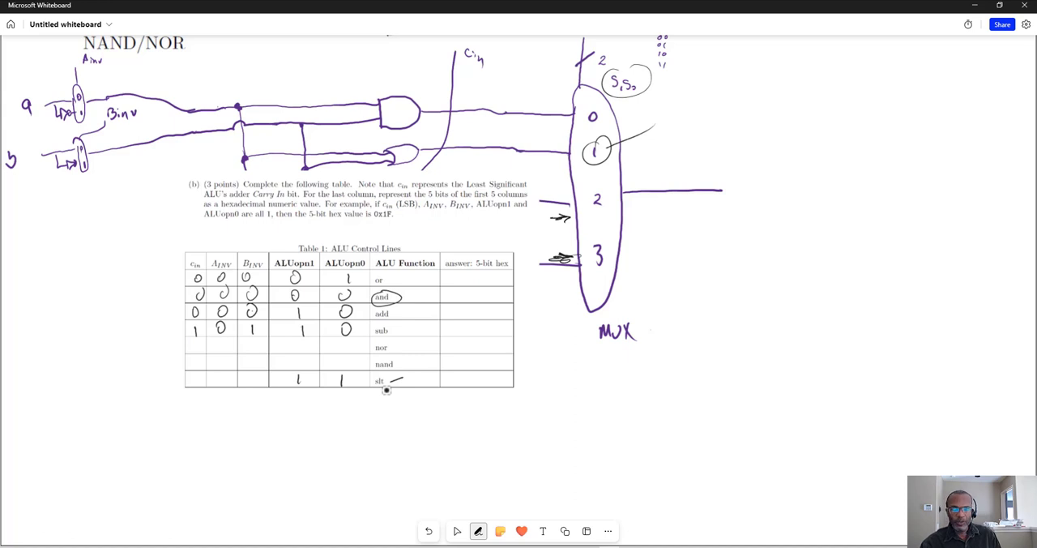
drag(741, 252, 754, 266)
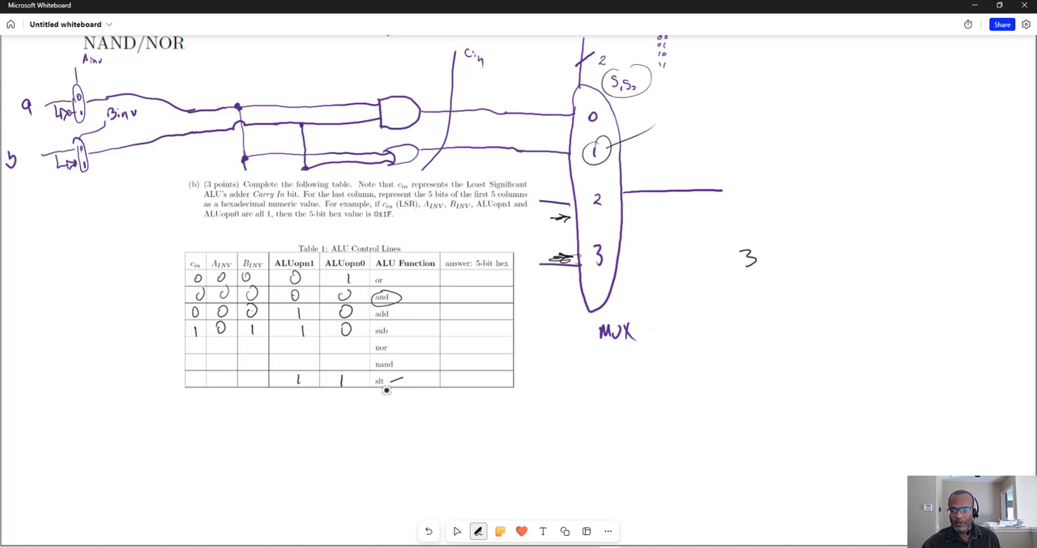
drag(762, 255, 851, 258)
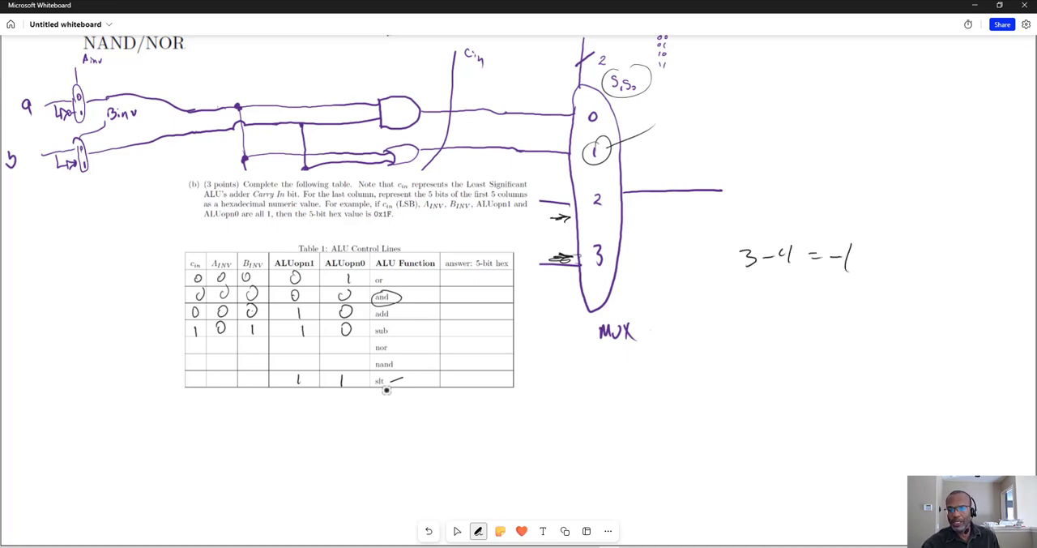
drag(826, 286, 867, 289)
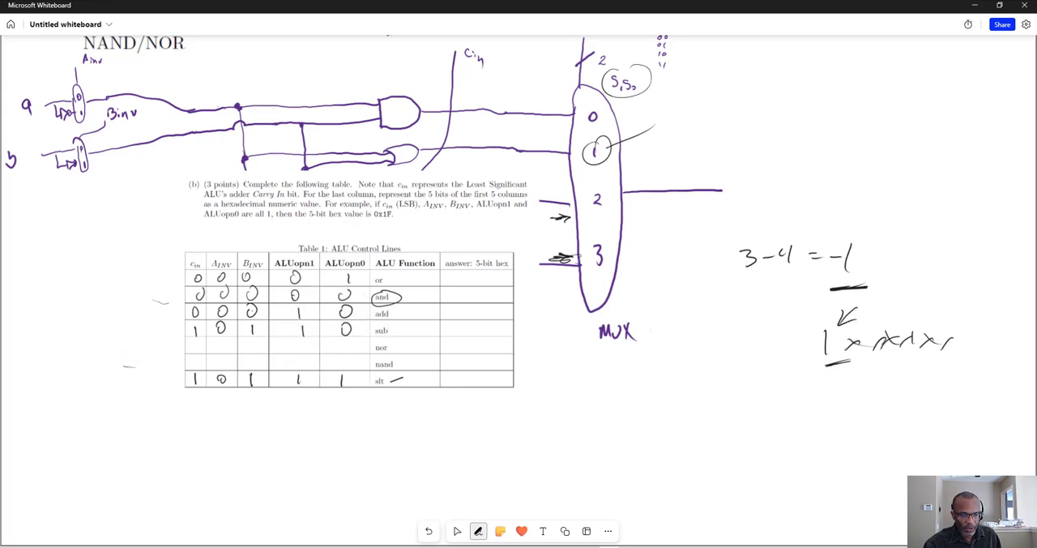
drag(171, 328, 263, 329)
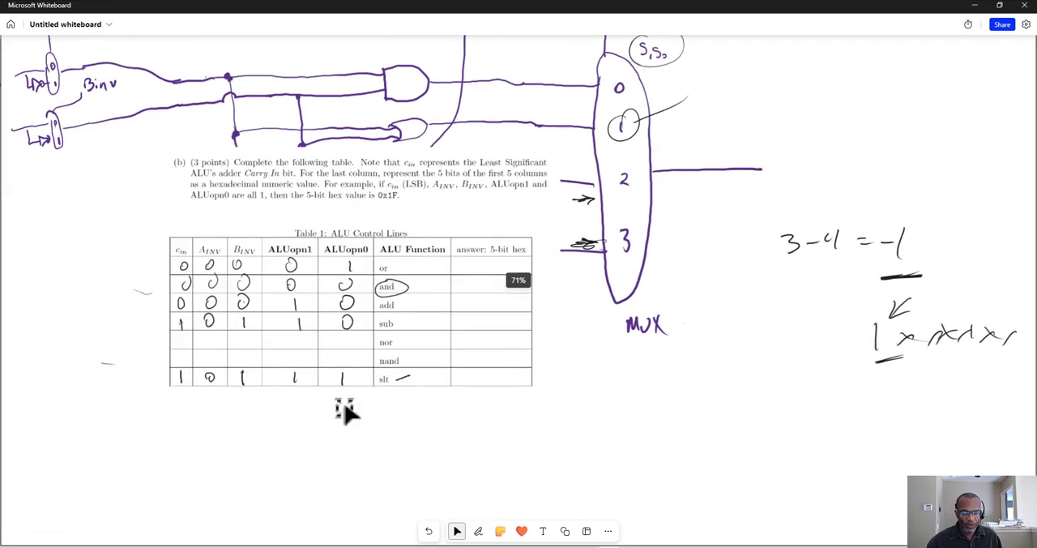
Step: Write 1, 1, 0, 0 in the nor row's Ainv, Binv, ALUopn1 and ALUopn0 cells
scroll(down, 3)
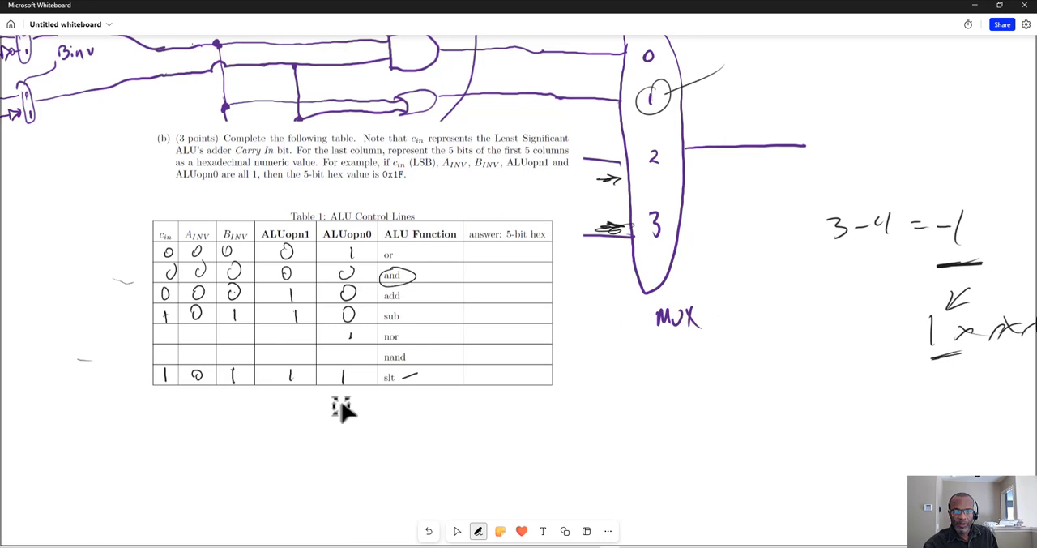
drag(292, 336, 348, 337)
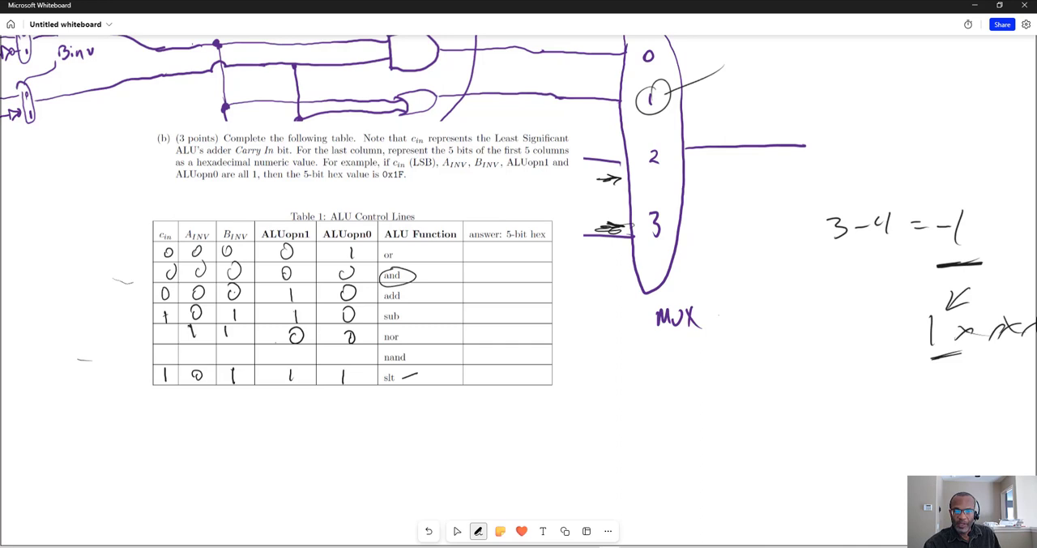
drag(276, 336, 295, 349)
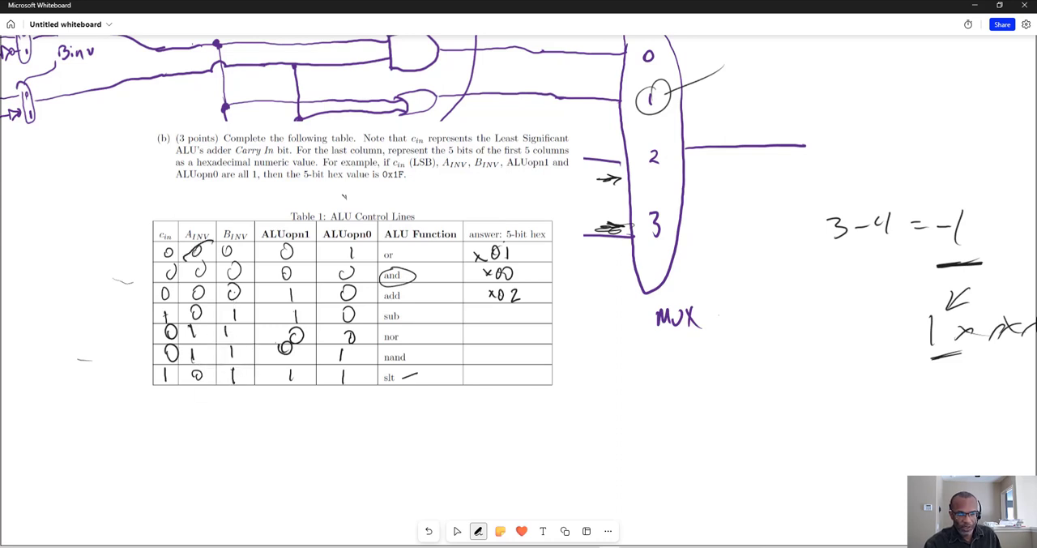
Step: Circle the or row's five control bits and draw grouping marks under the table
drag(195, 251, 357, 251)
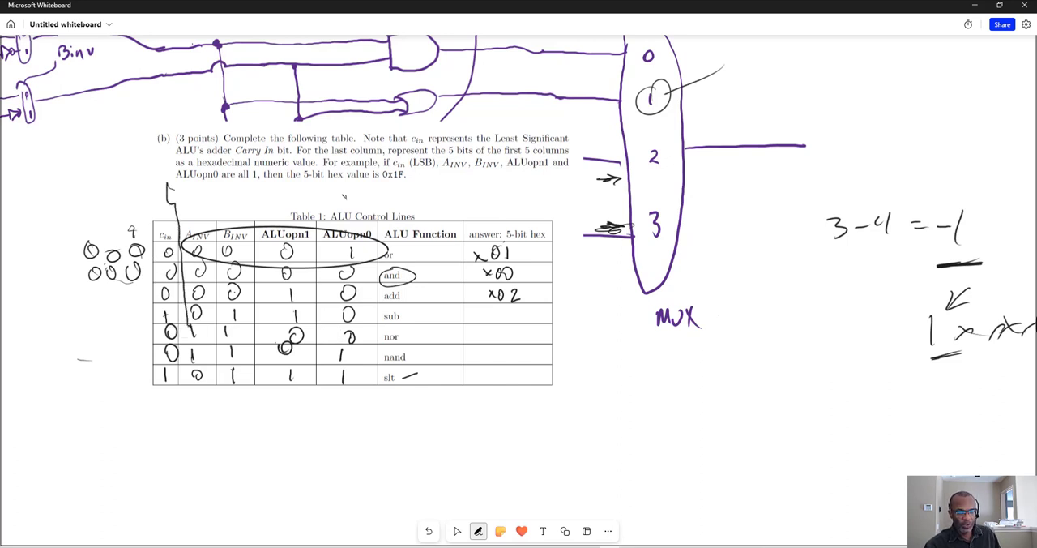
drag(188, 397, 333, 405)
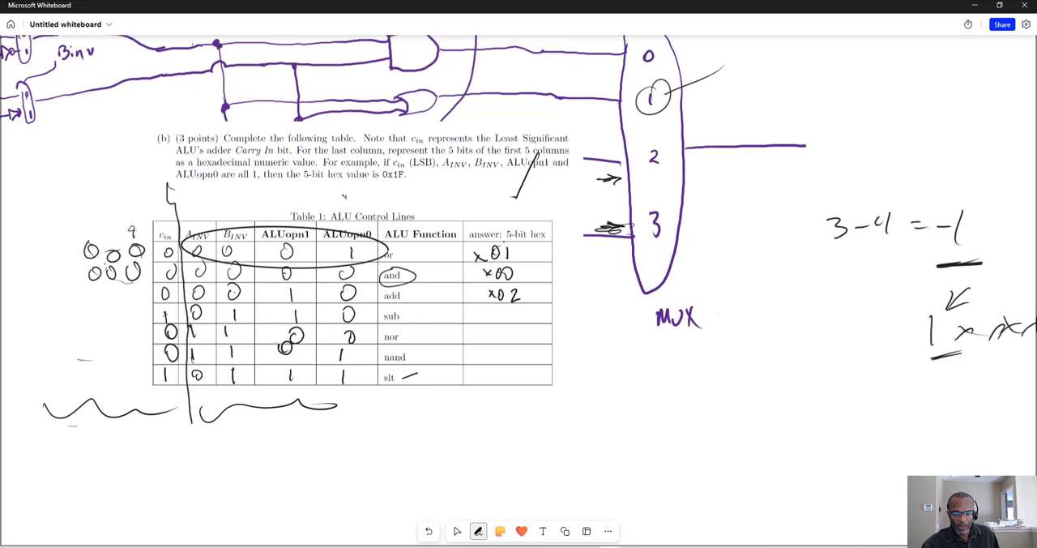
Step: Write place values 8 4 2 1 and hex answers x16, x0C, x0D, x17
click(499, 317)
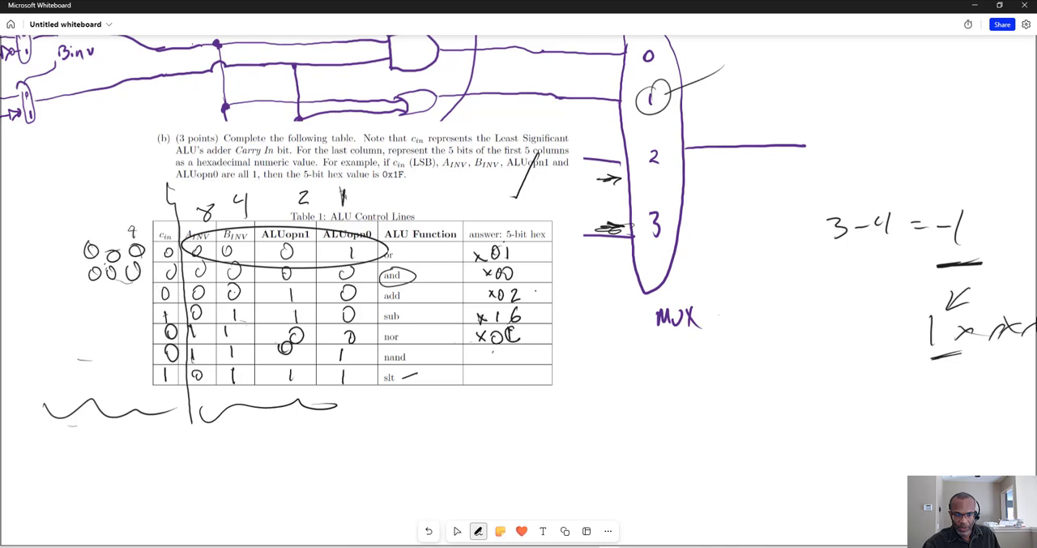
drag(482, 352, 490, 360)
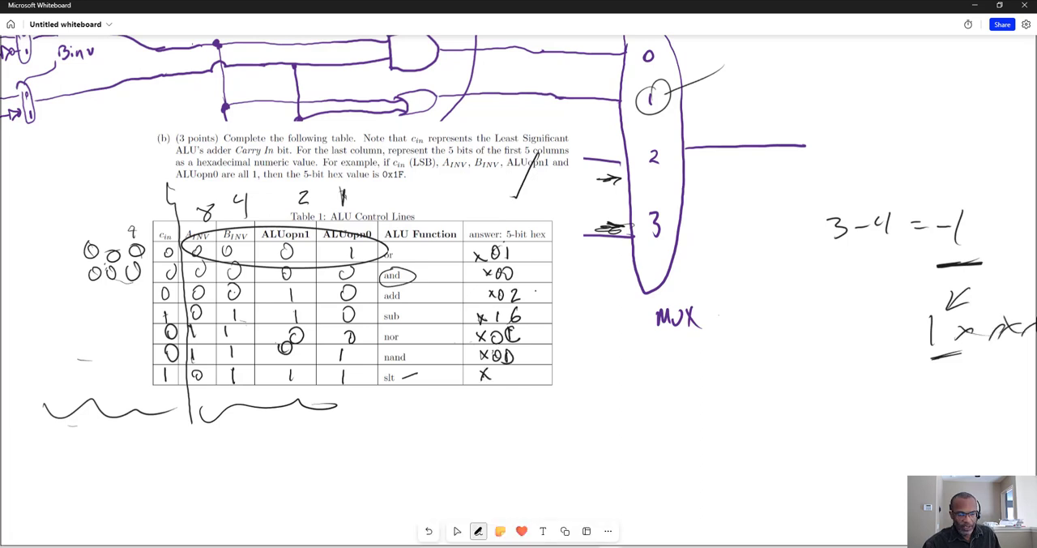
drag(454, 316, 499, 389)
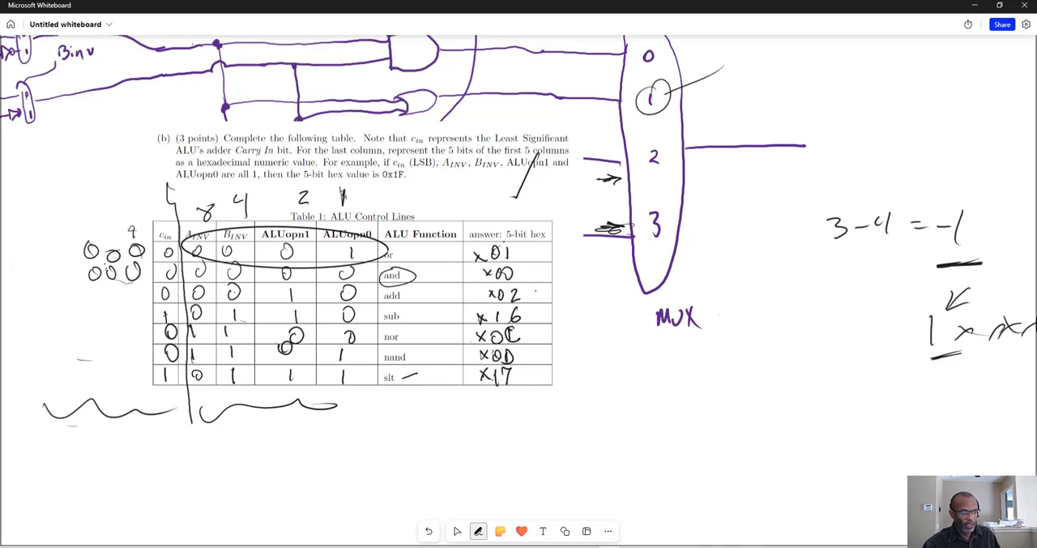
click(457, 531)
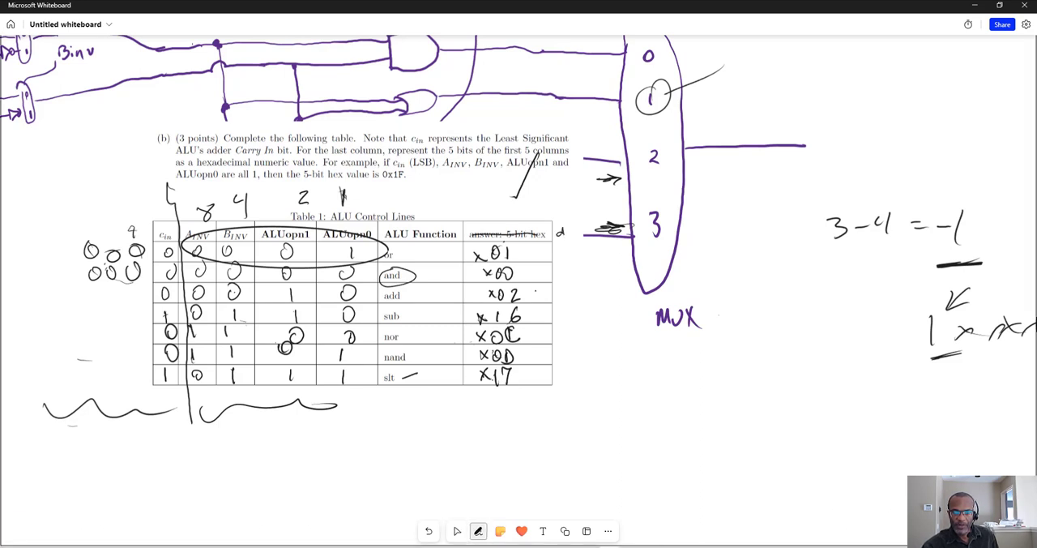
Step: Strike through the 'answer: 5-bit hex' heading and write 'dec' beside it
text(dec)
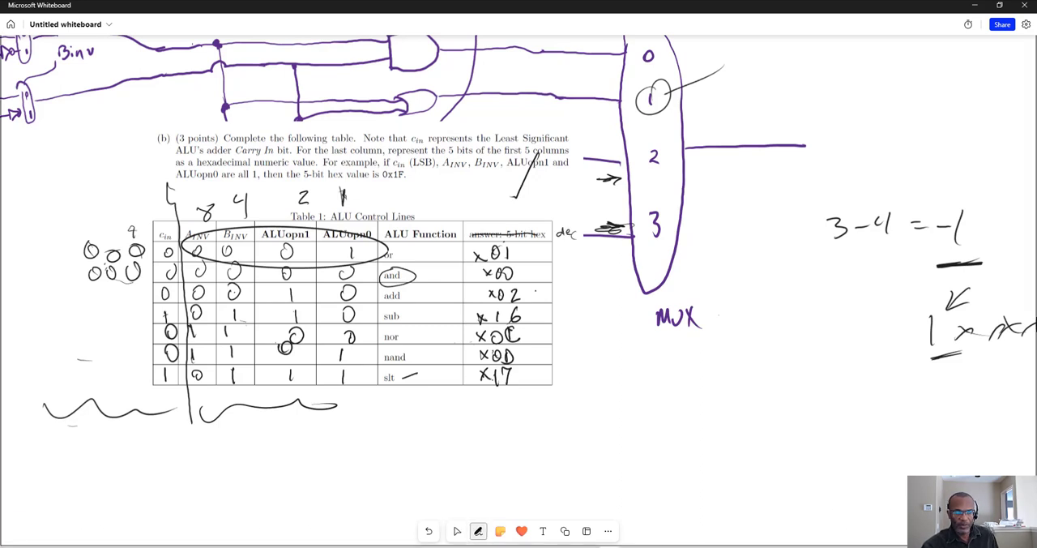